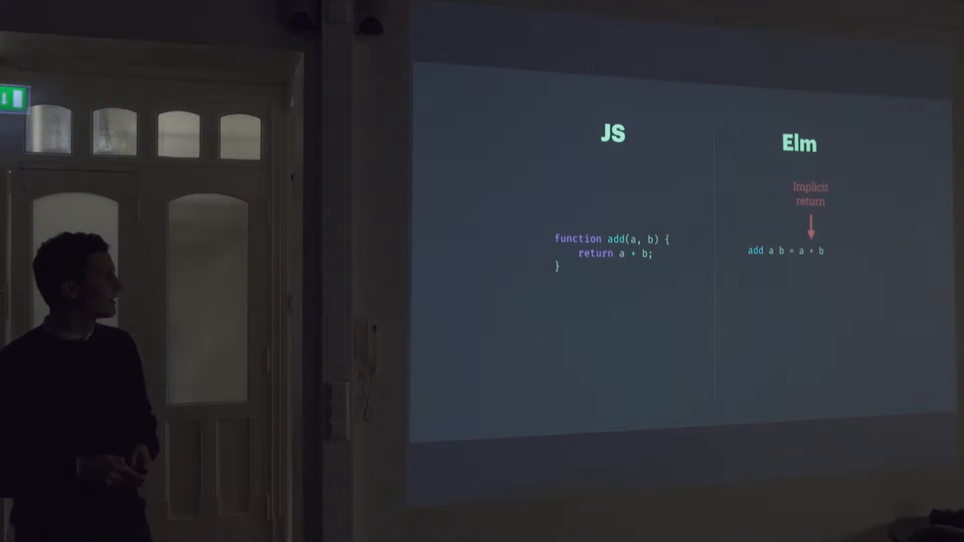
{"action": "key", "text": "Right"}
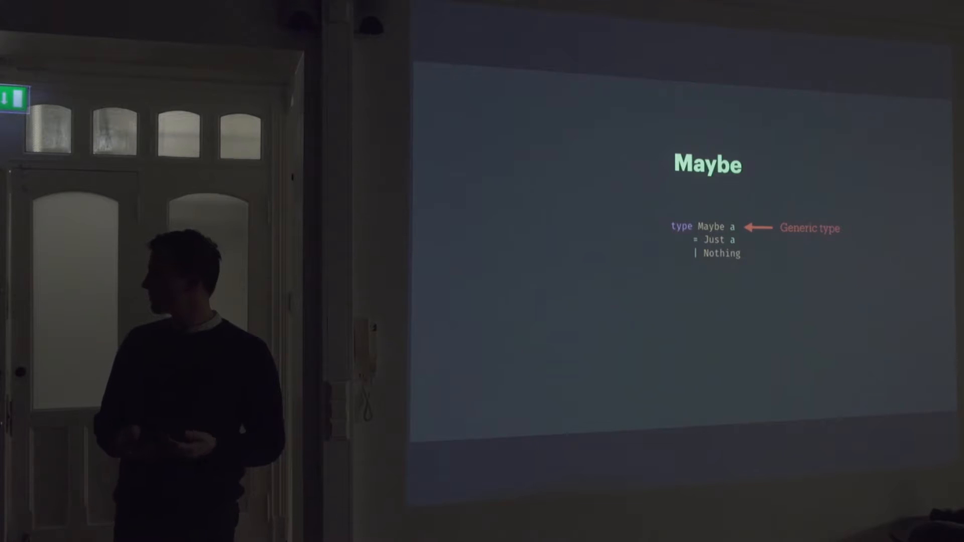
{"action": "key", "text": "Right"}
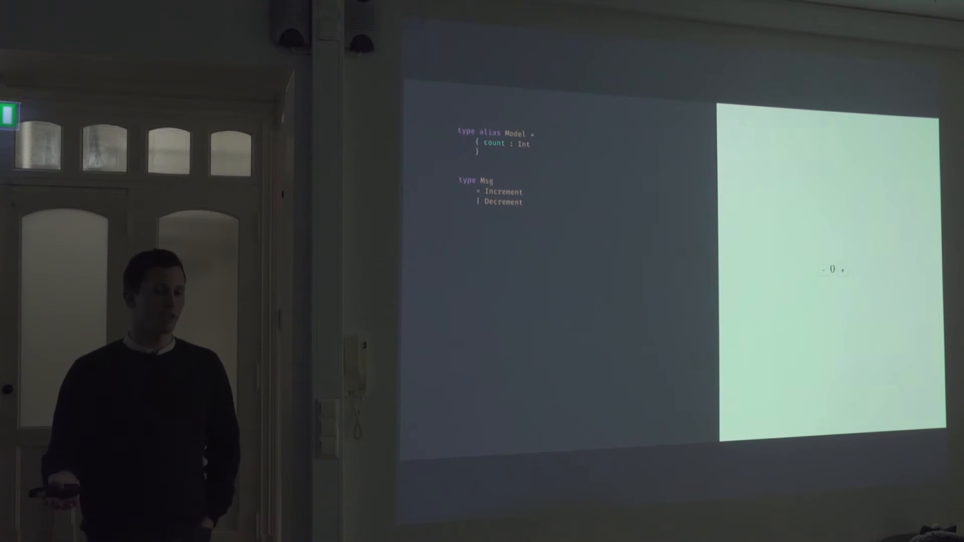
{"action": "left_click", "coordinate": [843, 270]}
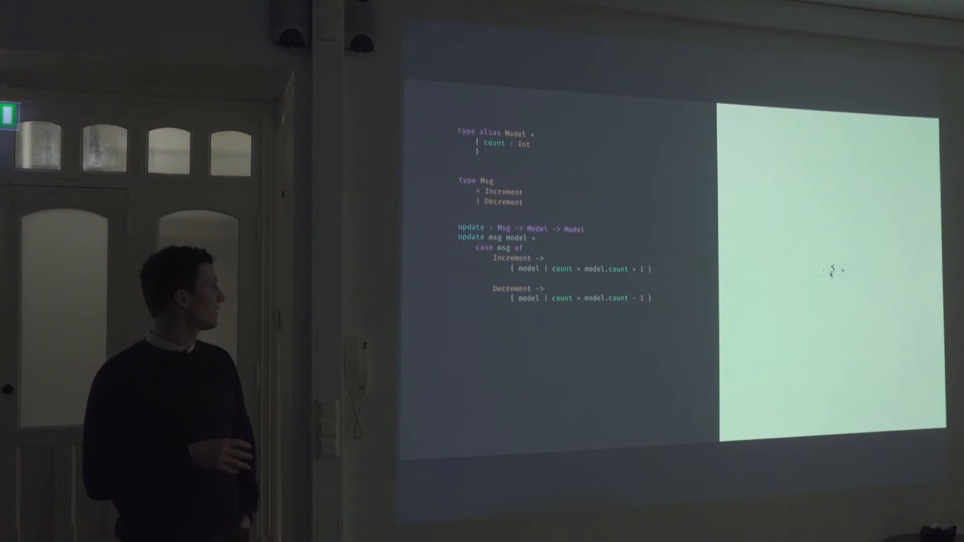
{"action": "left_click", "coordinate": [824, 270]}
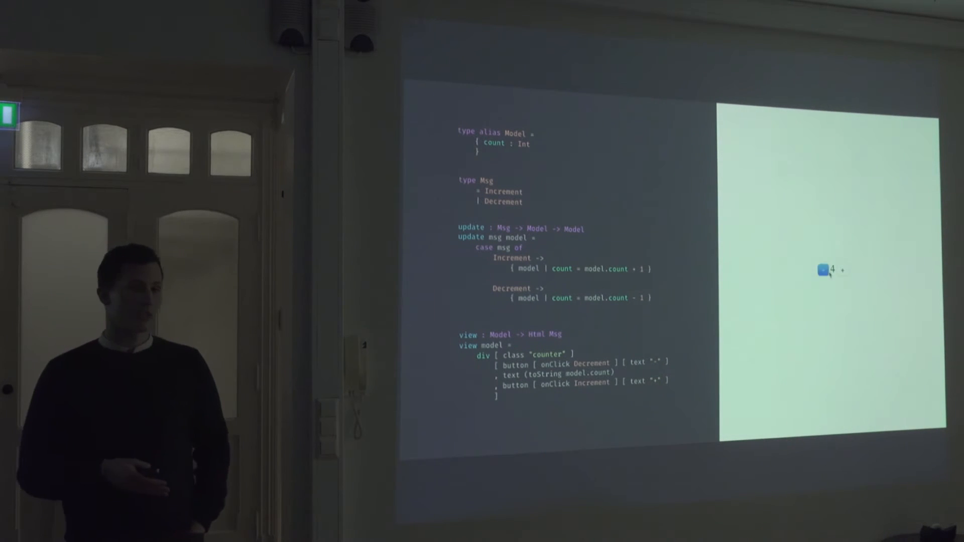
{"action": "left_click", "coordinate": [826, 270]}
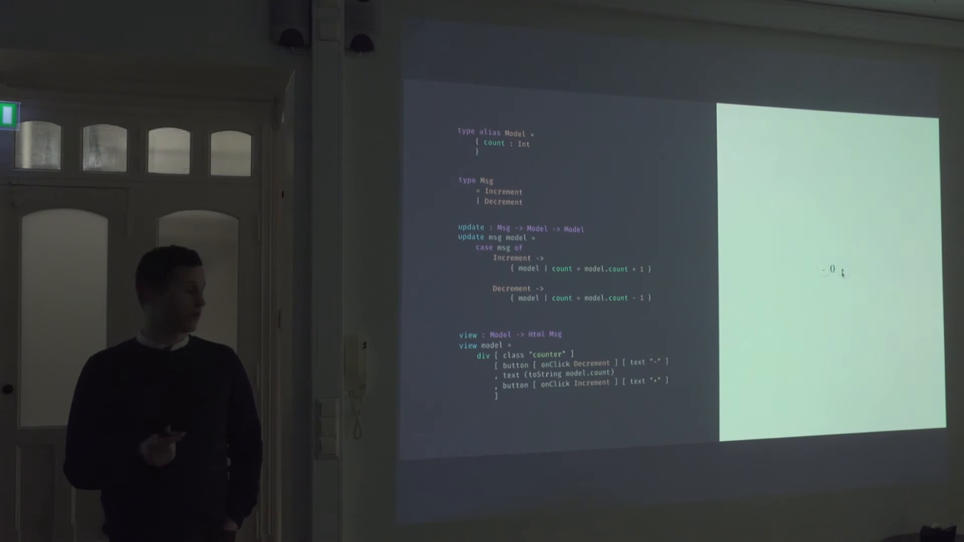
{"action": "left_click", "coordinate": [832, 270]}
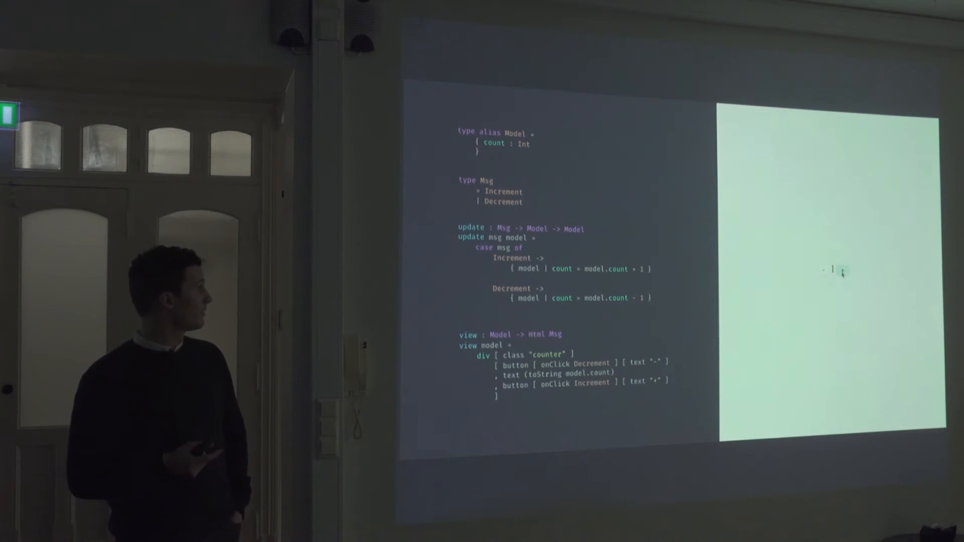